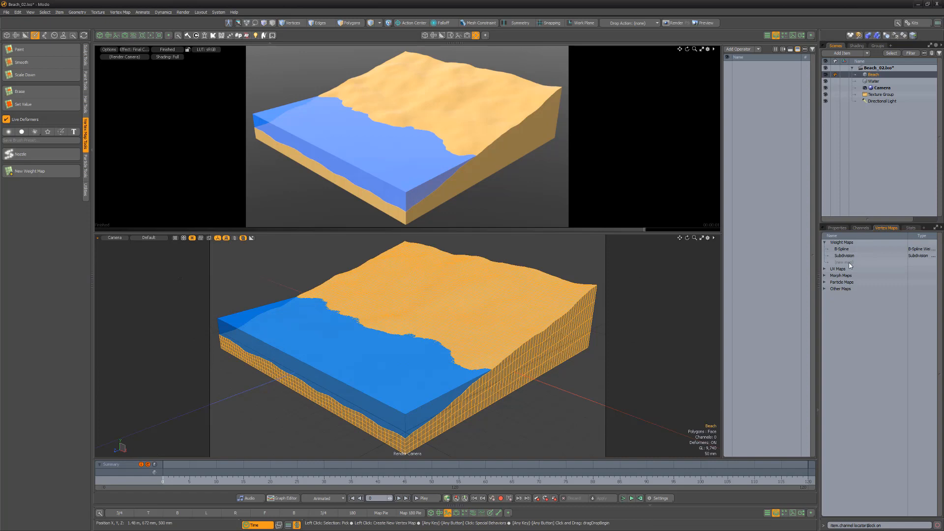
# Create a new named weight map for the wet sand on the beach mesh
pyautogui.click(844, 262)
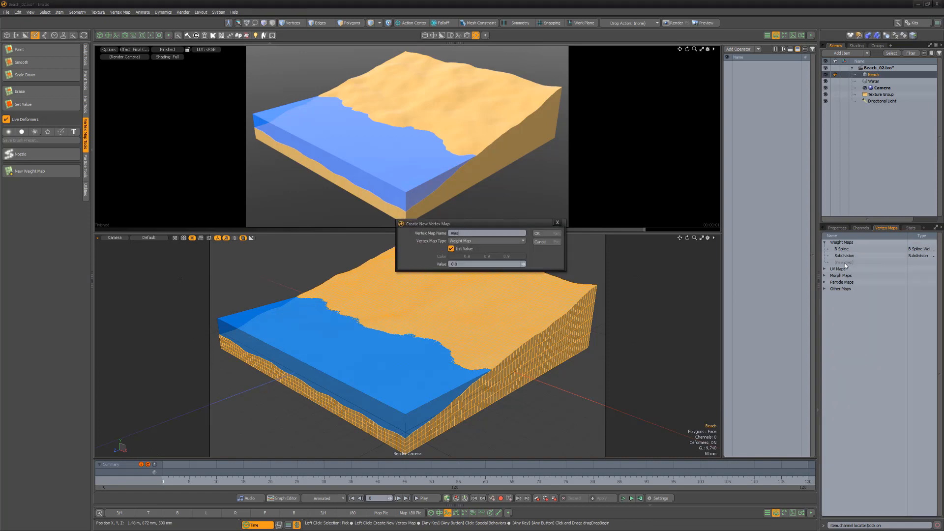
pyautogui.click(537, 233)
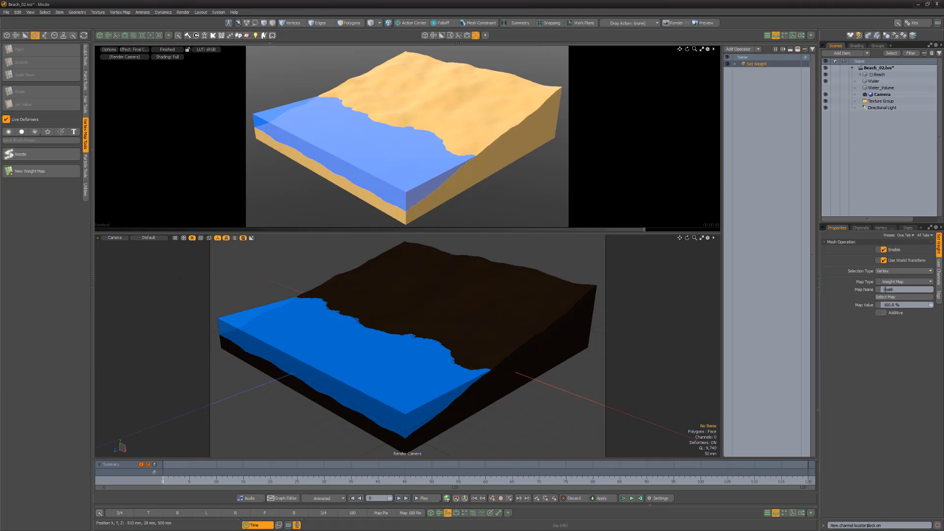
# Add Select By Volume using Water_Volume to Set Weight, then a Grow Weight operation with Steps 3
pyautogui.click(736, 64)
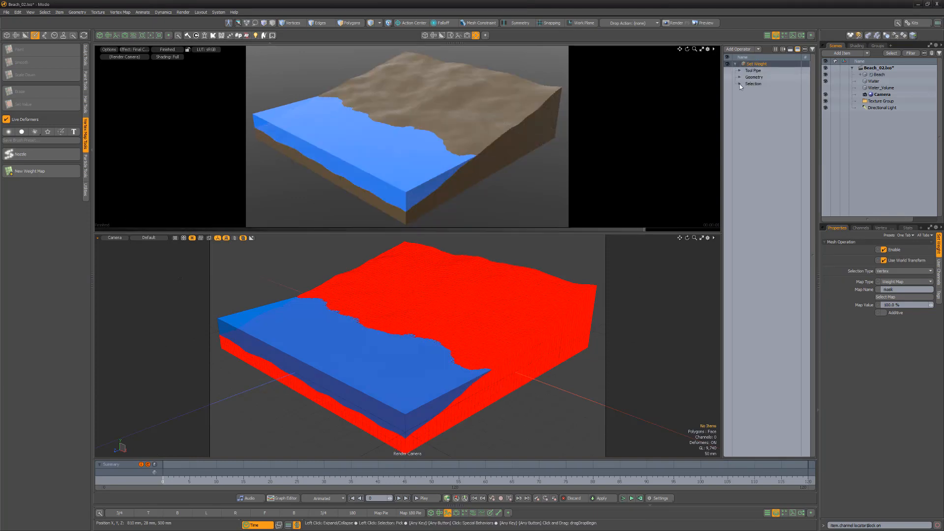
pyautogui.click(740, 84)
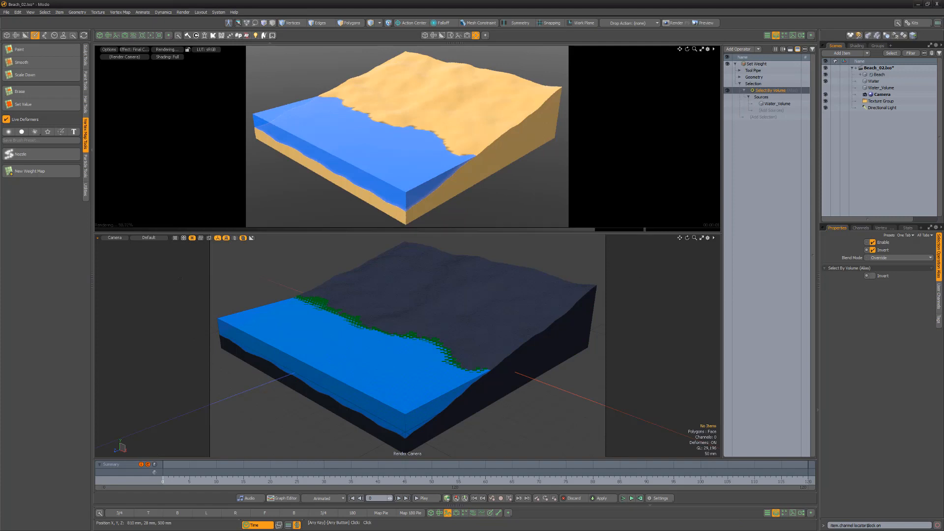
pyautogui.click(740, 49)
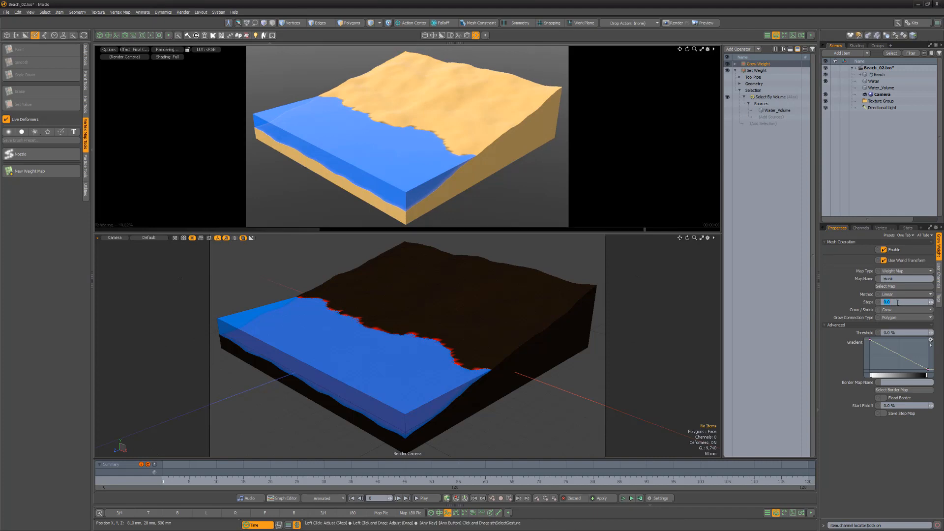
pyautogui.click(740, 49)
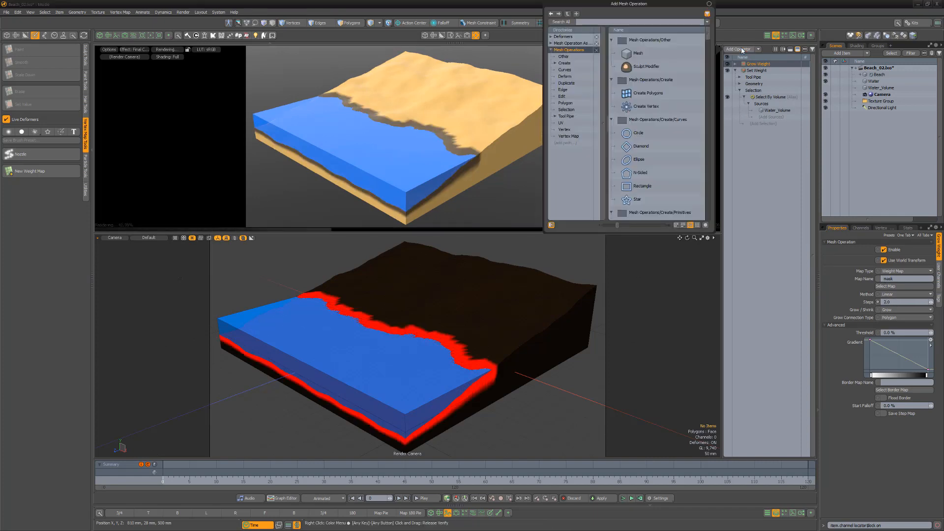